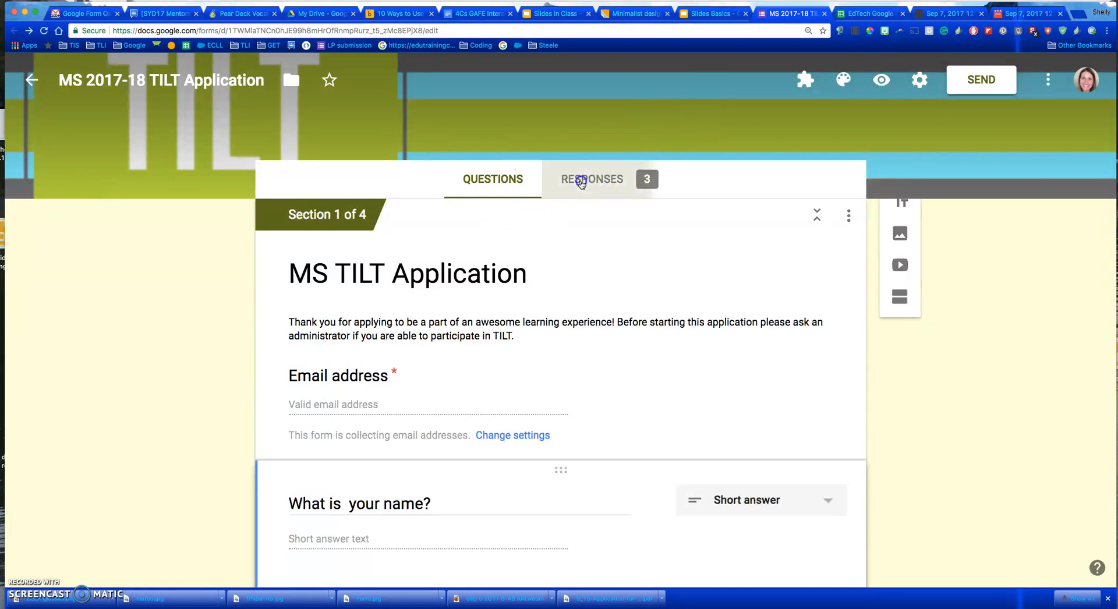
Show the 3-response summary of the MS 2017-18 TILT Application form.
{"action": "left_click", "coordinate": [591, 179]}
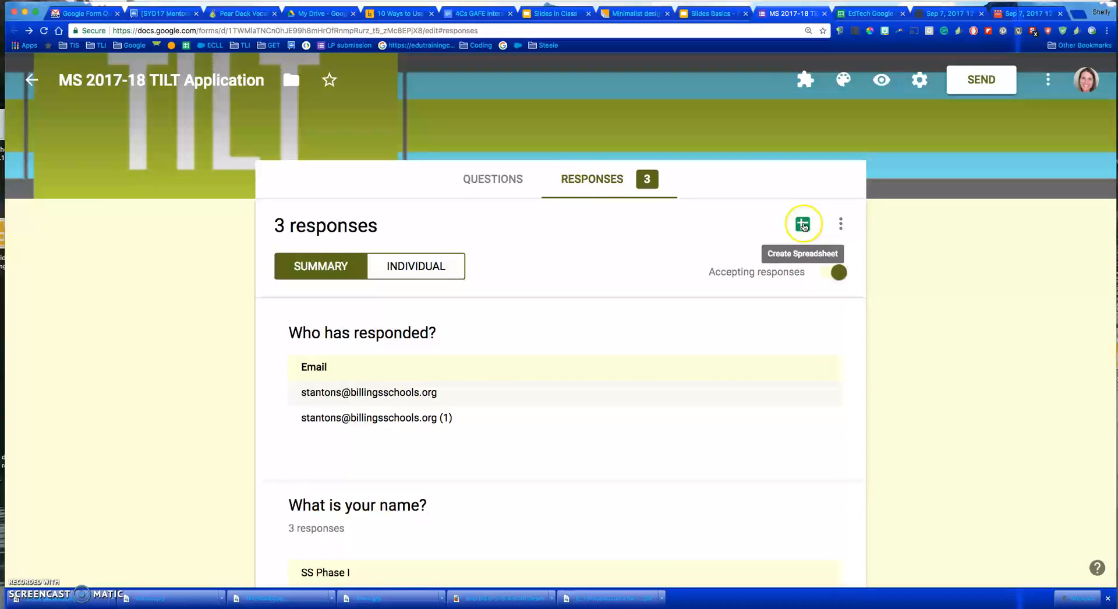
Choose an existing spreadsheet as the response destination and switch to EdTech Google Geek (Responses).
{"action": "left_click", "coordinate": [803, 223]}
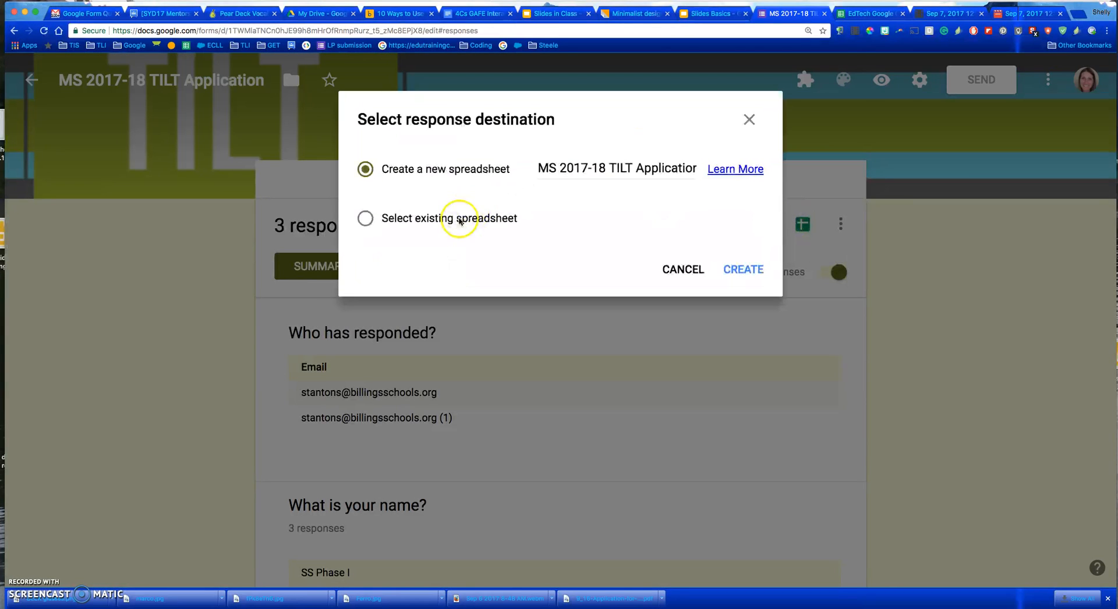
{"action": "left_click", "coordinate": [366, 219]}
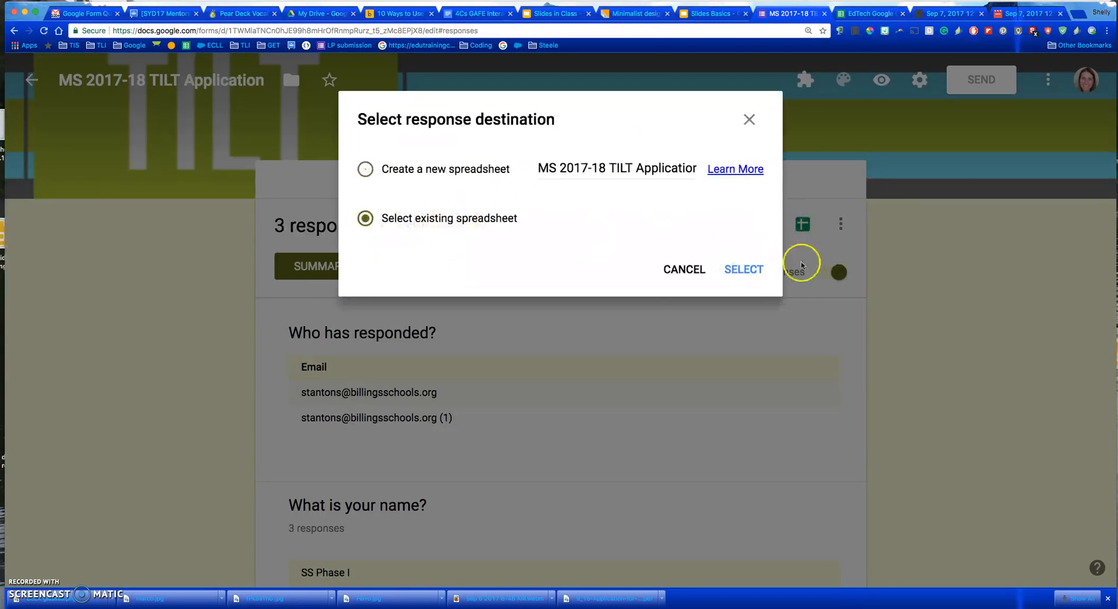
{"action": "left_click", "coordinate": [743, 269]}
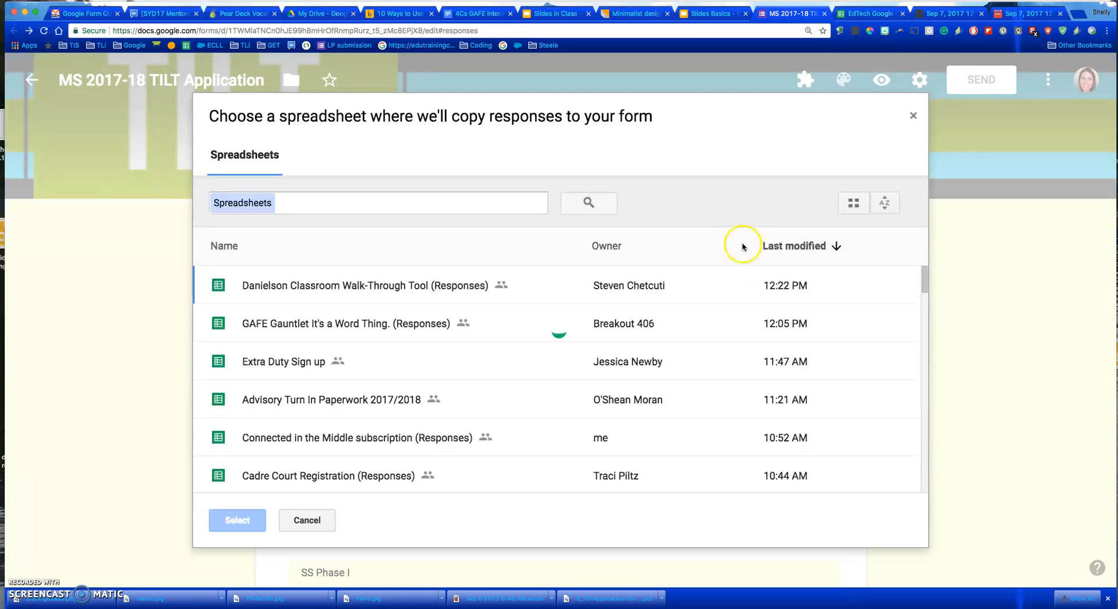
{"action": "left_click", "coordinate": [870, 13]}
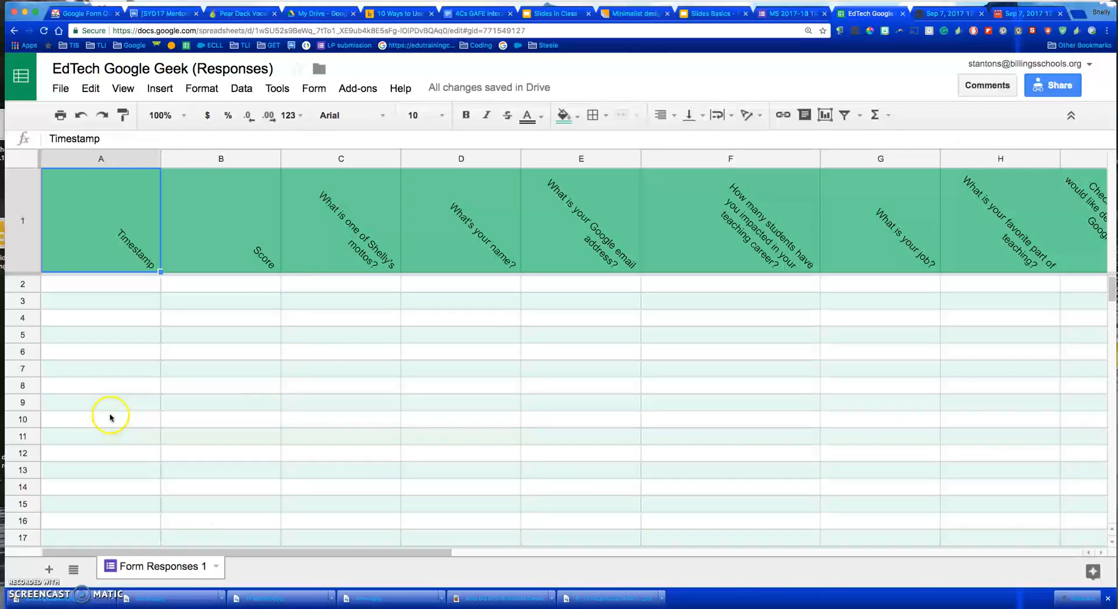
{"action": "mouse_move", "coordinate": [379, 416]}
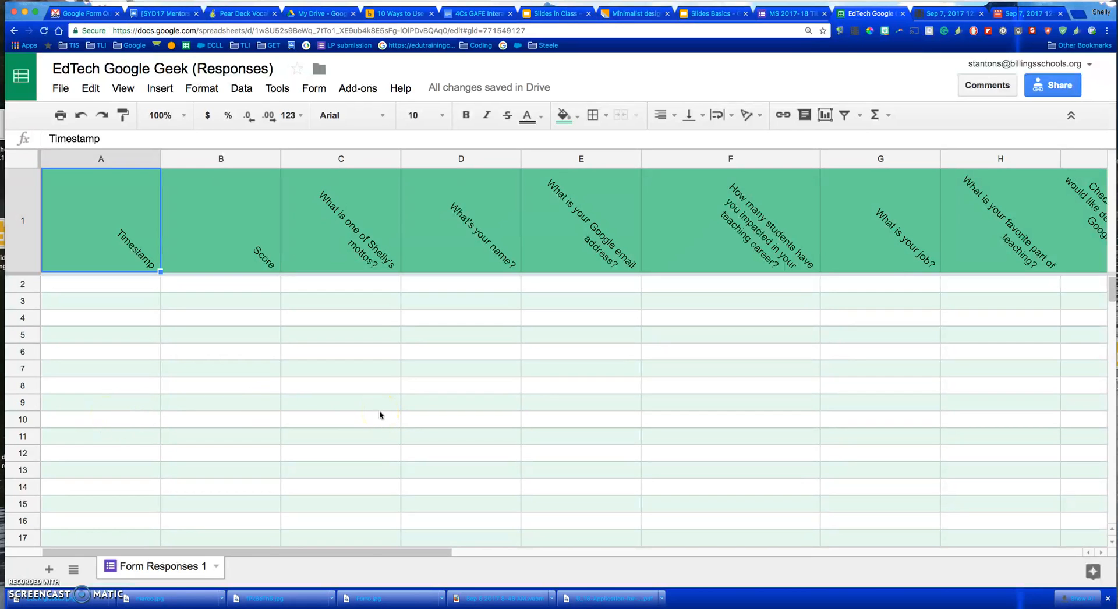
{"action": "mouse_move", "coordinate": [125, 512]}
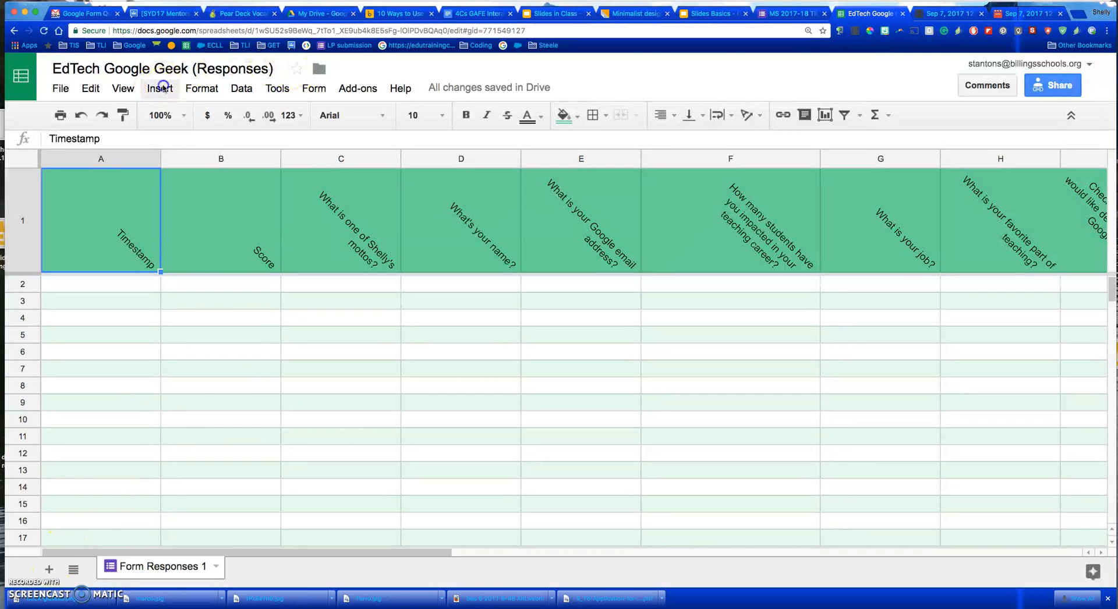
Insert a new form into EdTech Google Geek (Responses), creating Form Responses 3.
{"action": "left_click", "coordinate": [159, 88]}
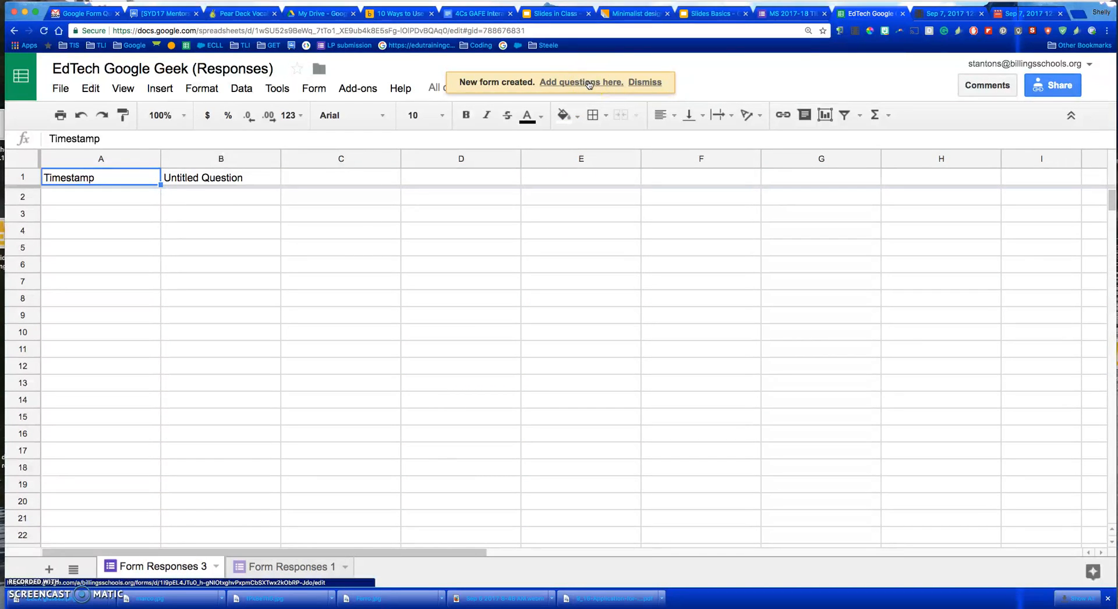
Return to the TILT form, cancel the spreadsheet picker, and reopen the destination options.
{"action": "left_click", "coordinate": [581, 81]}
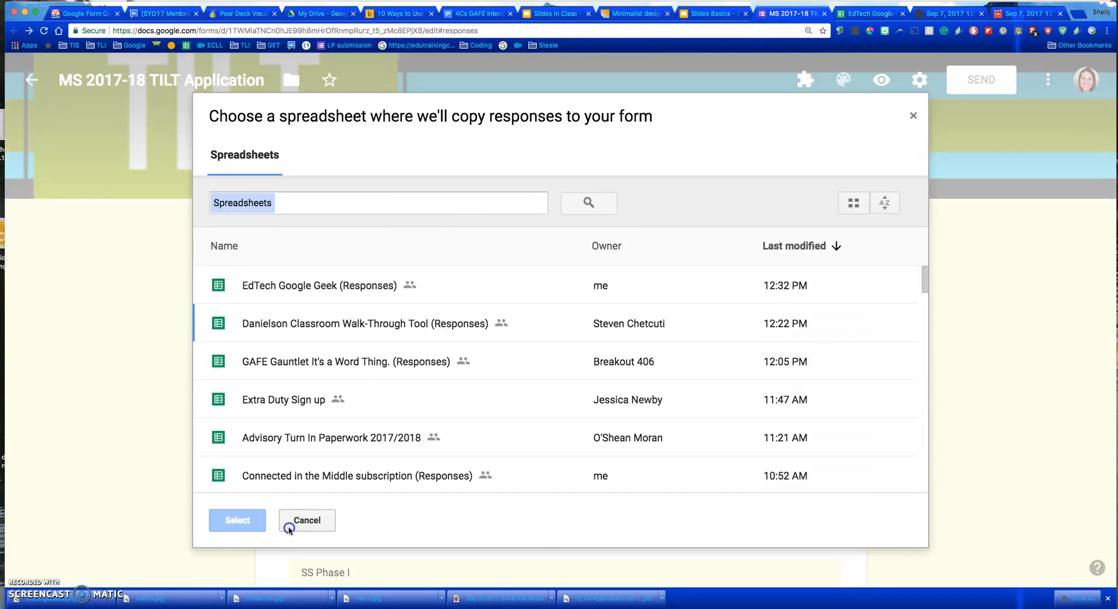
{"action": "left_click", "coordinate": [305, 520]}
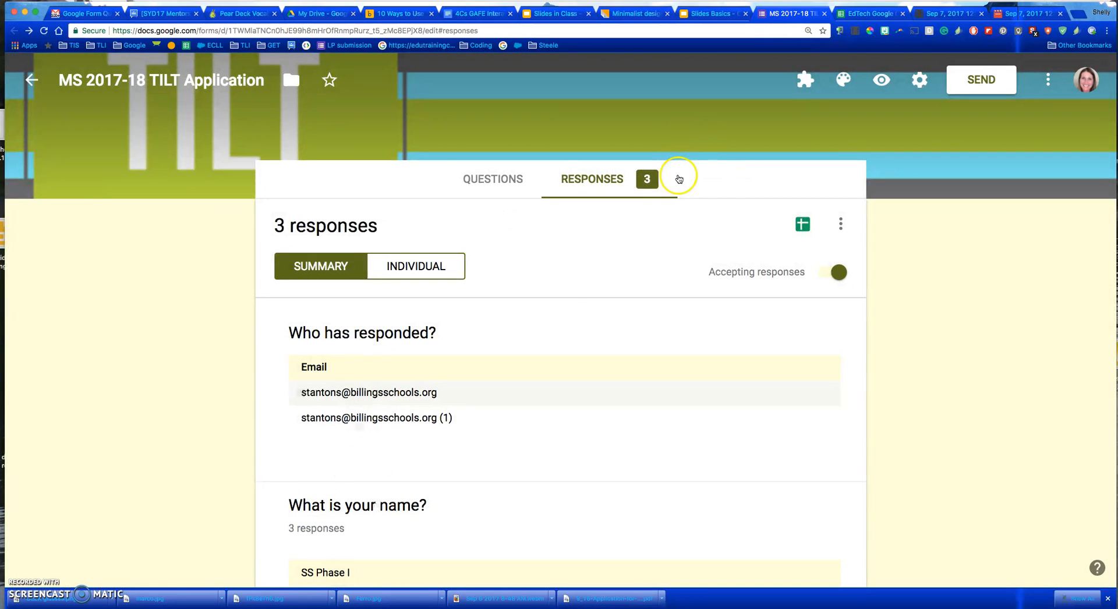
{"action": "left_click", "coordinate": [801, 225]}
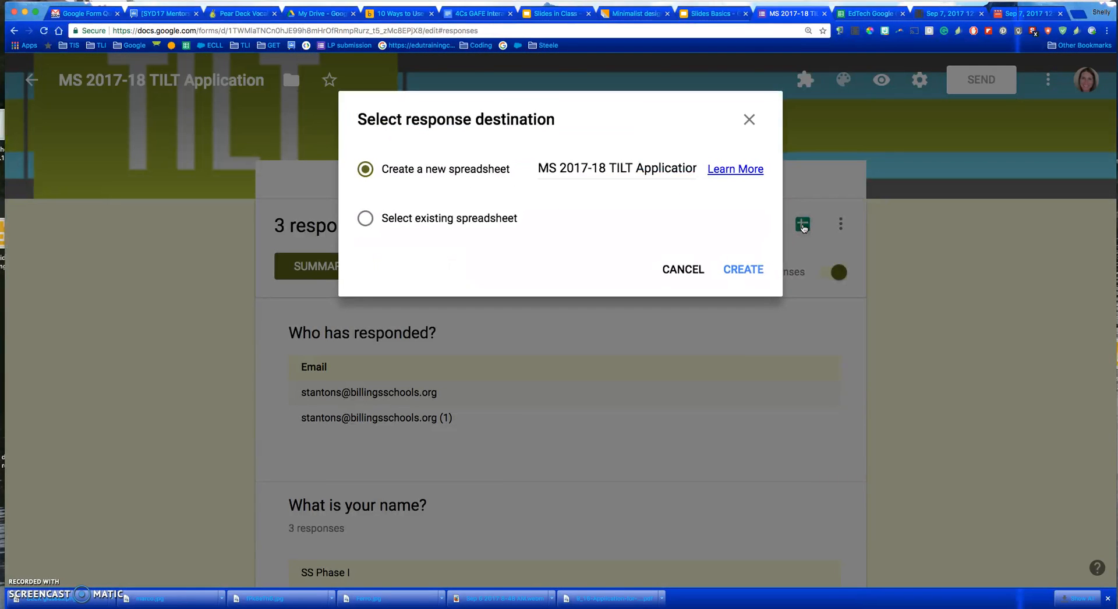